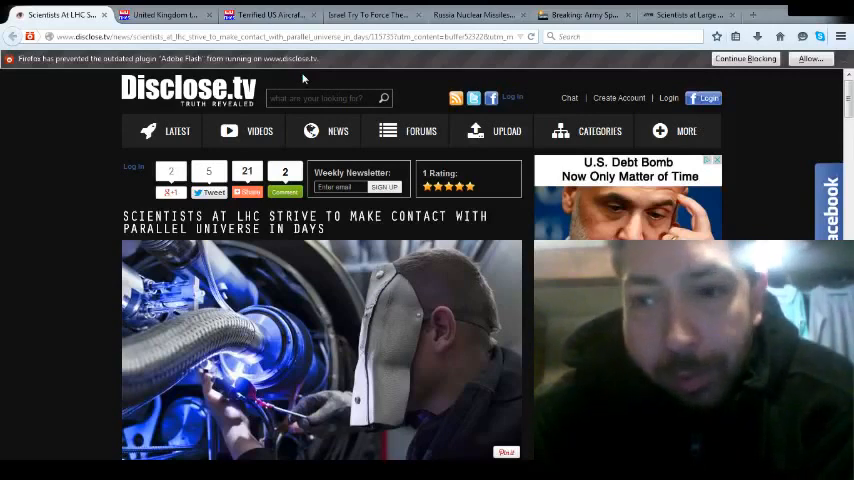
mouse_move(16, 88)
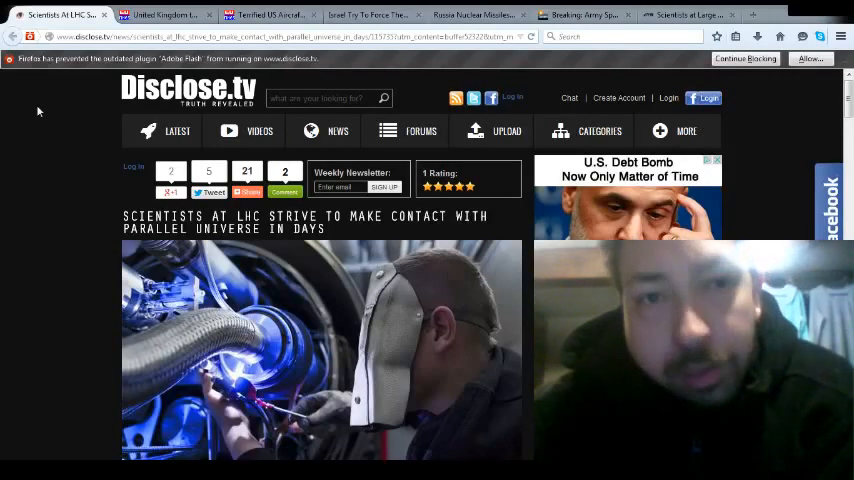
scroll("down", 3)
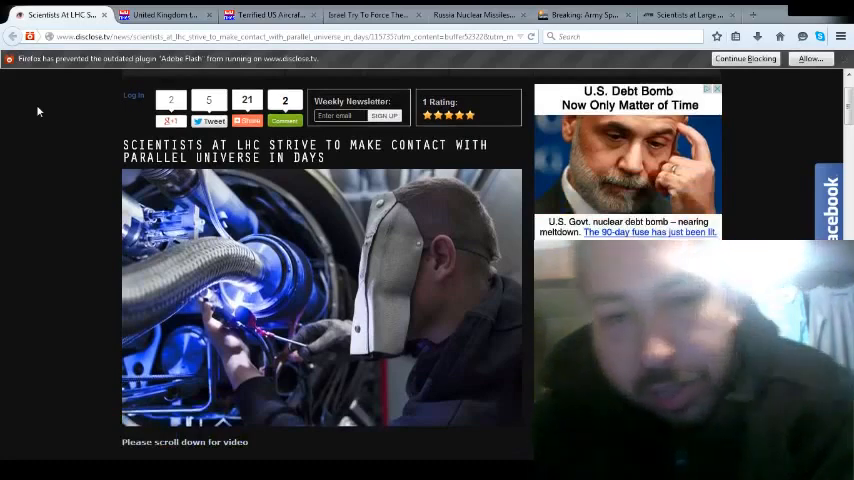
scroll("down", 3)
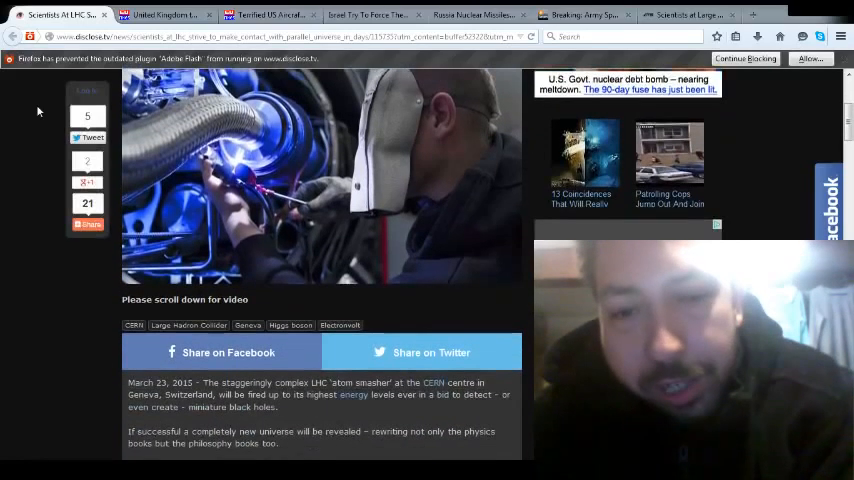
scroll("down", 3)
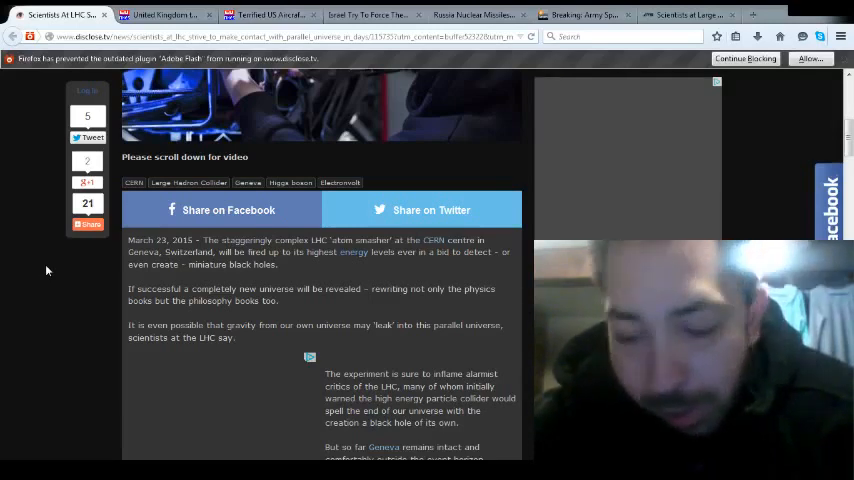
scroll("down", 3)
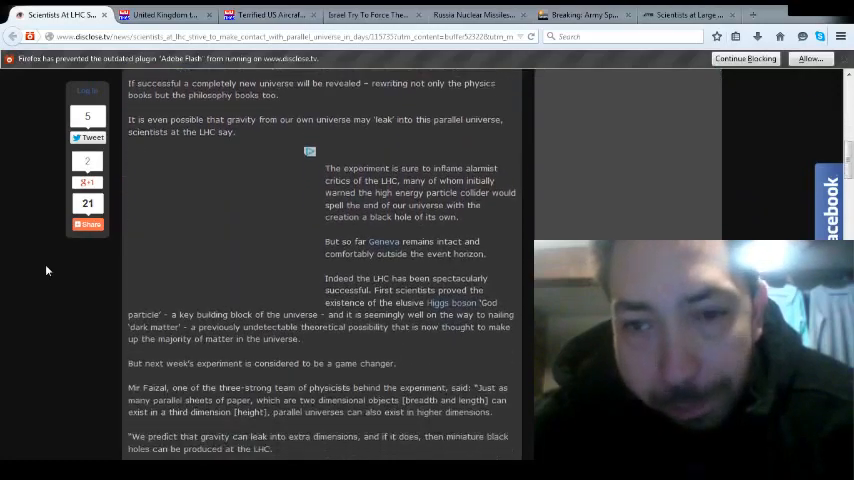
scroll("down", 3)
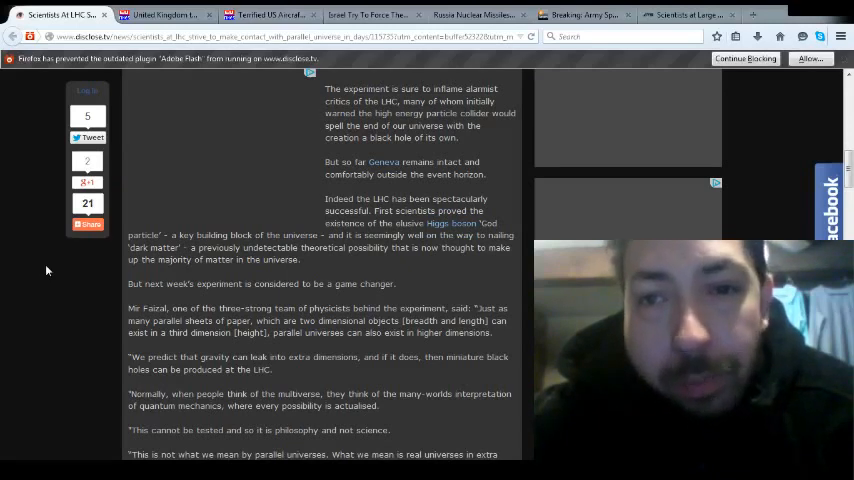
scroll("down", 3)
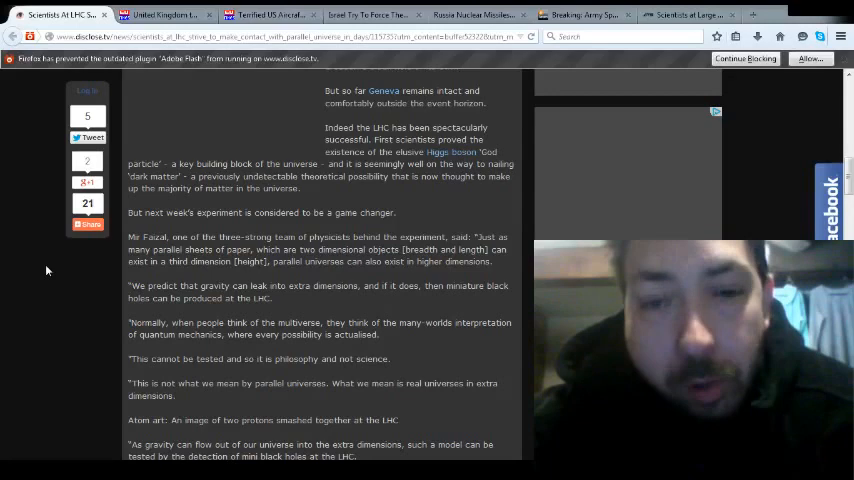
scroll("down", 3)
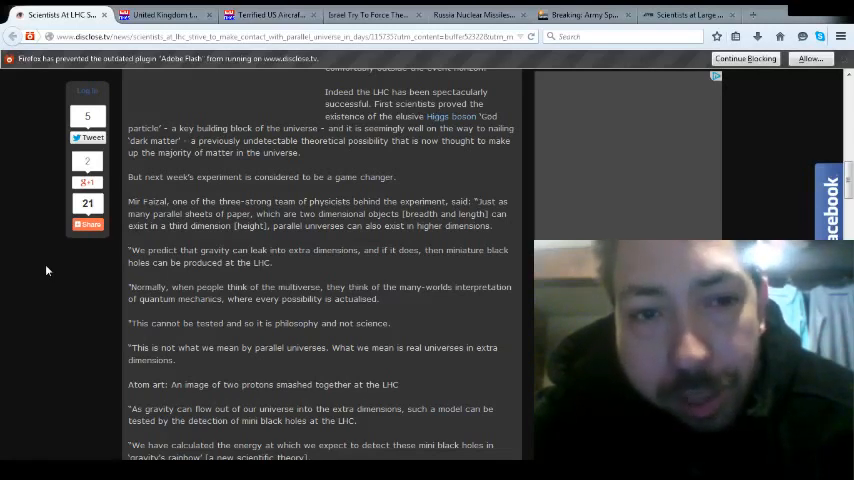
scroll("down", 3)
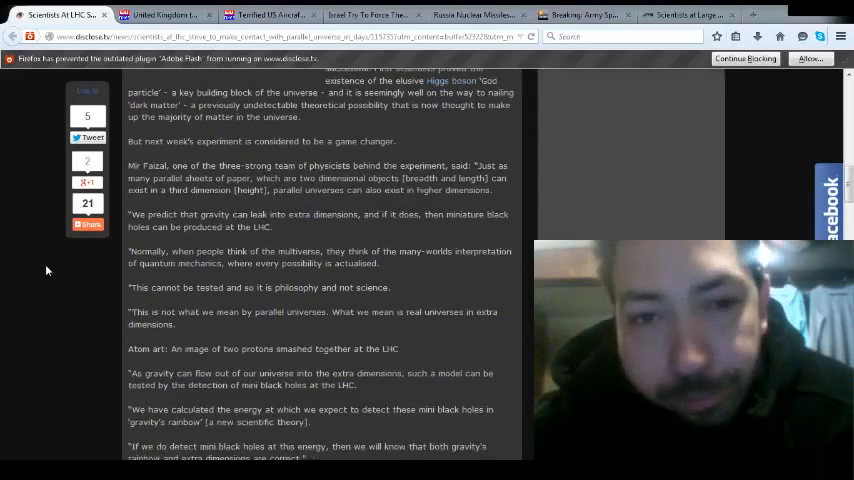
scroll("down", 3)
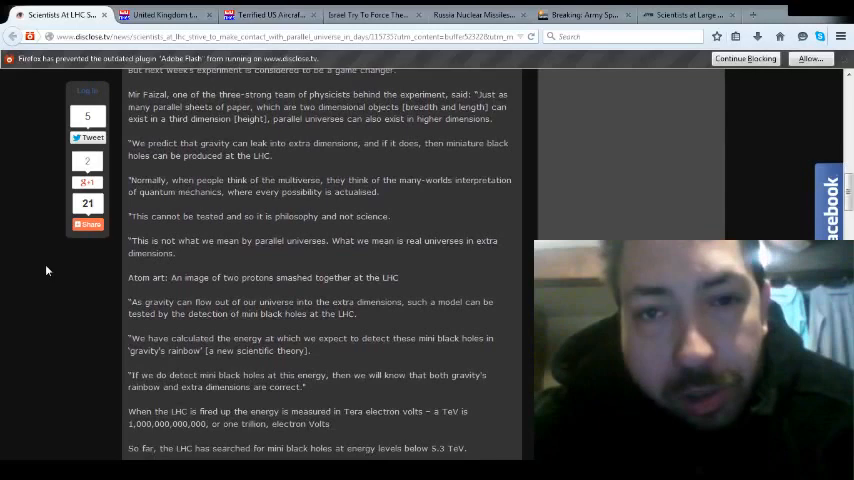
scroll("down", 3)
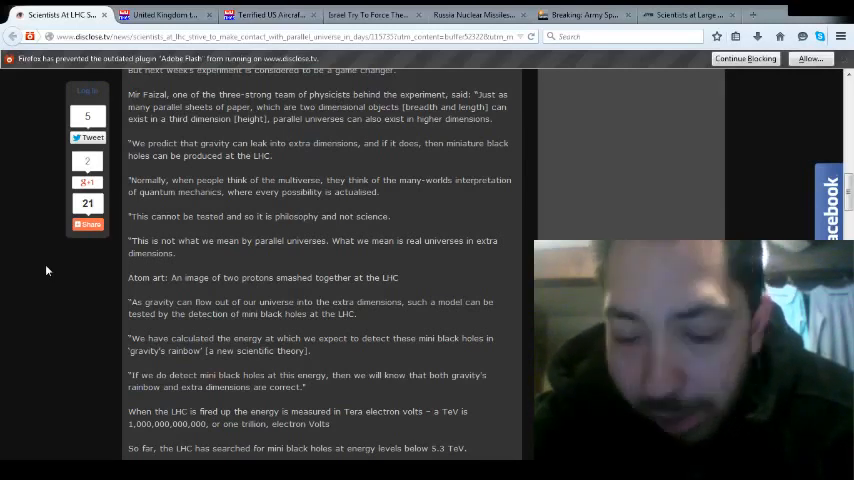
scroll("down", 3)
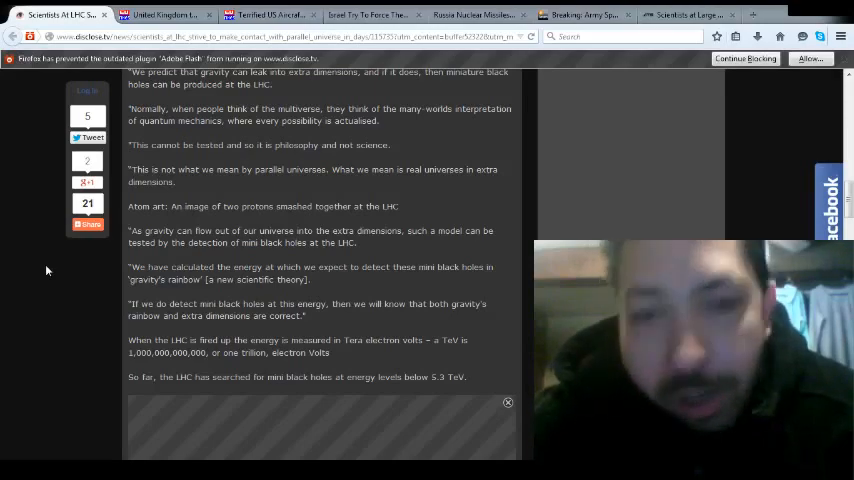
scroll("down", 3)
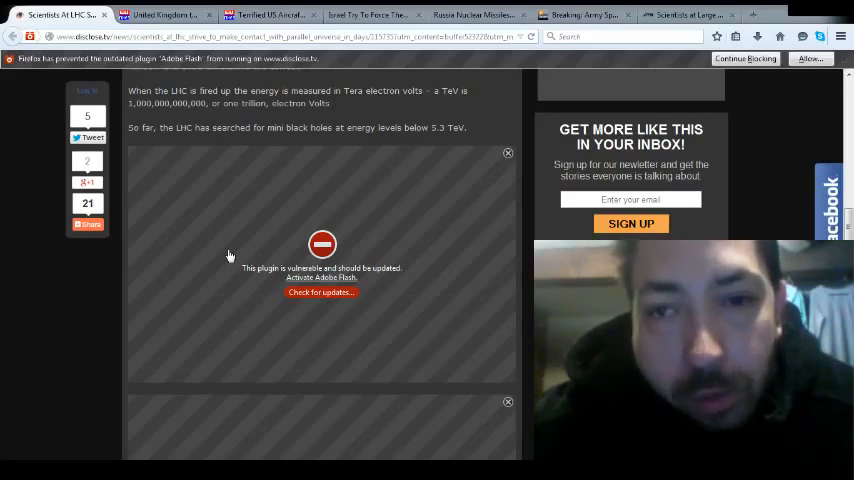
scroll("down", 3)
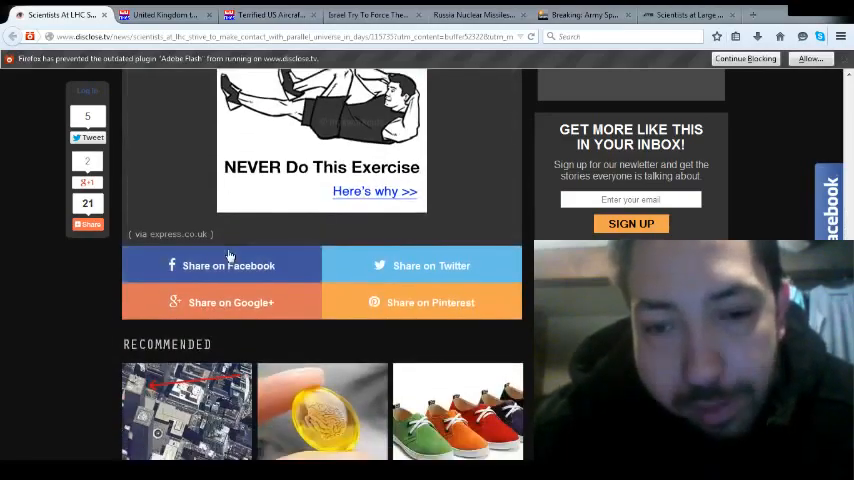
scroll("down", 3)
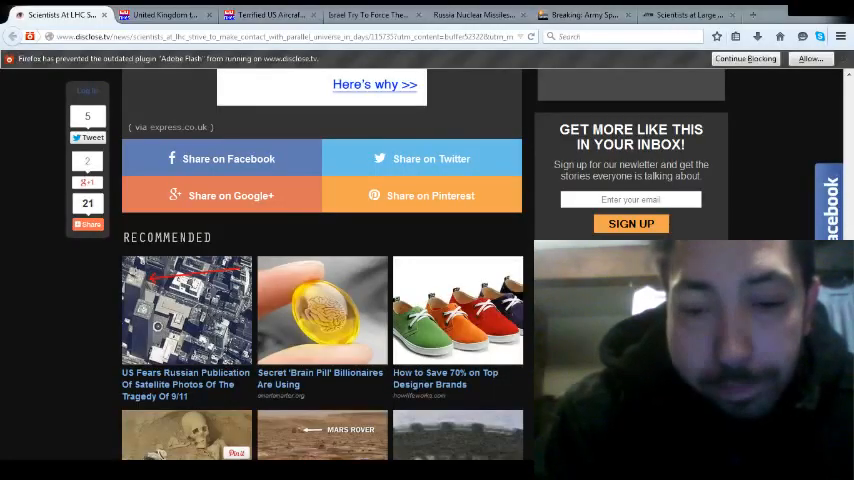
mouse_move(304, 350)
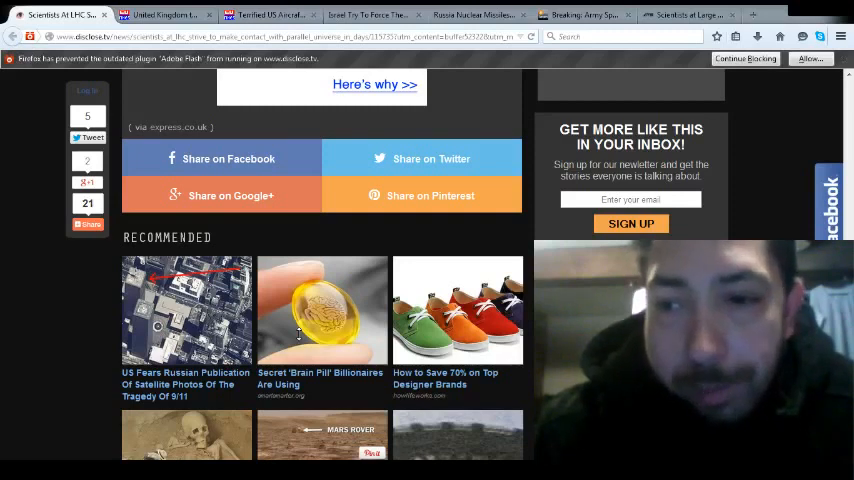
mouse_move(144, 228)
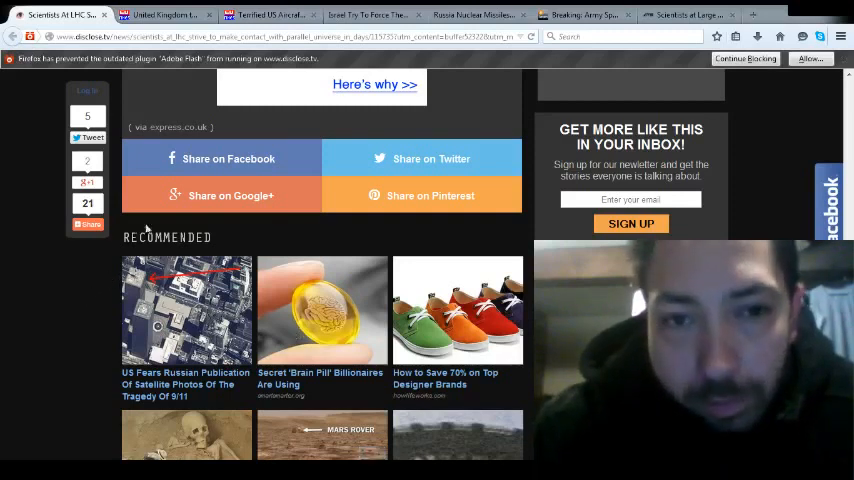